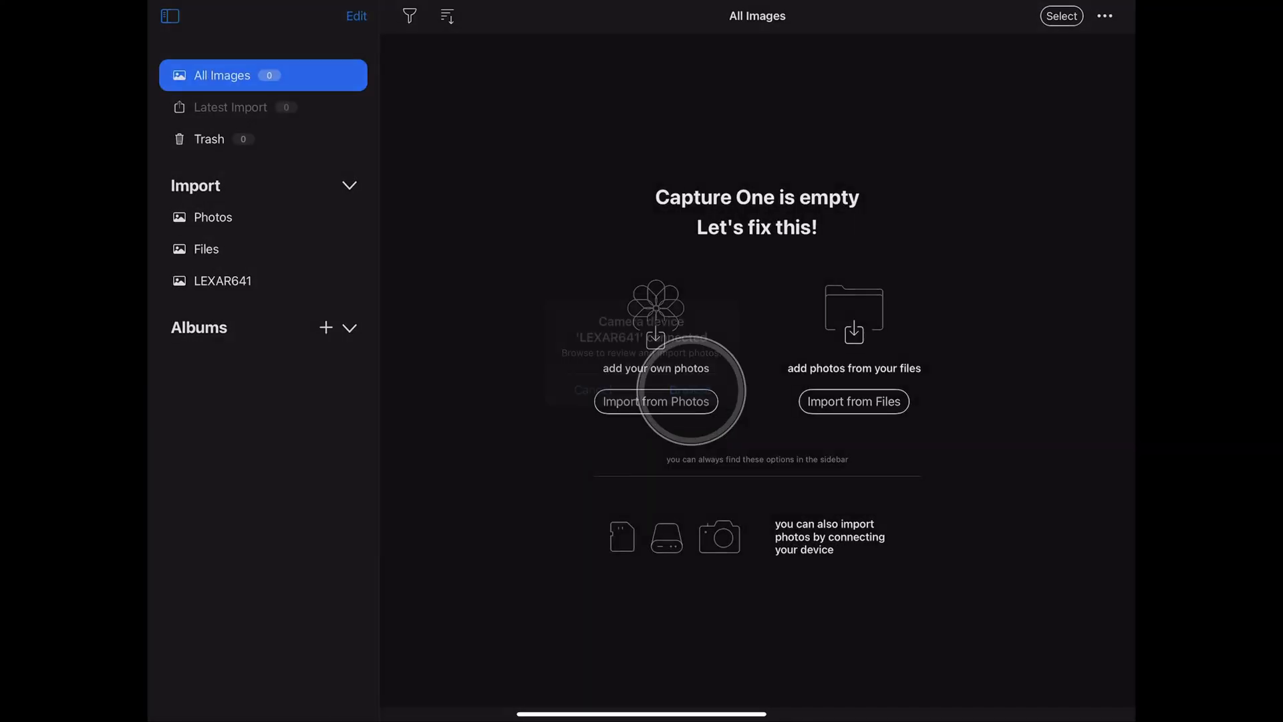
- Import all nine RAW photos from the LEXAR641 memory card
click(656, 401)
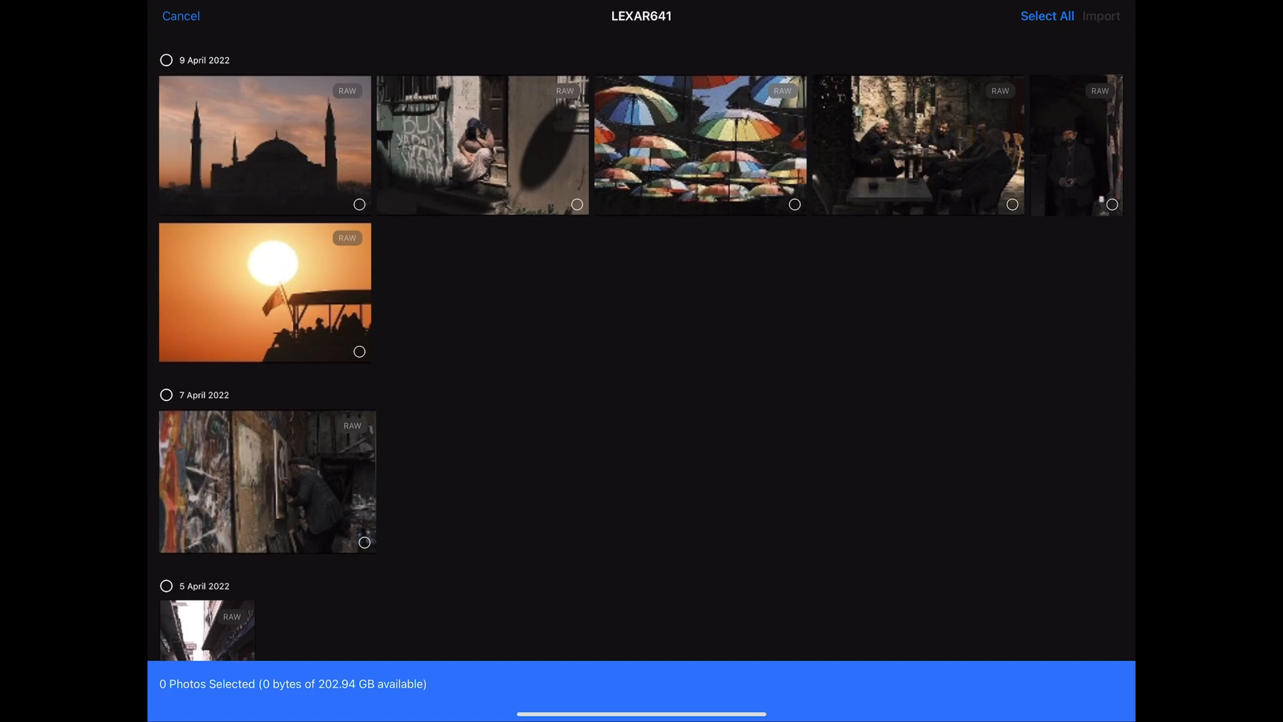
click(1047, 15)
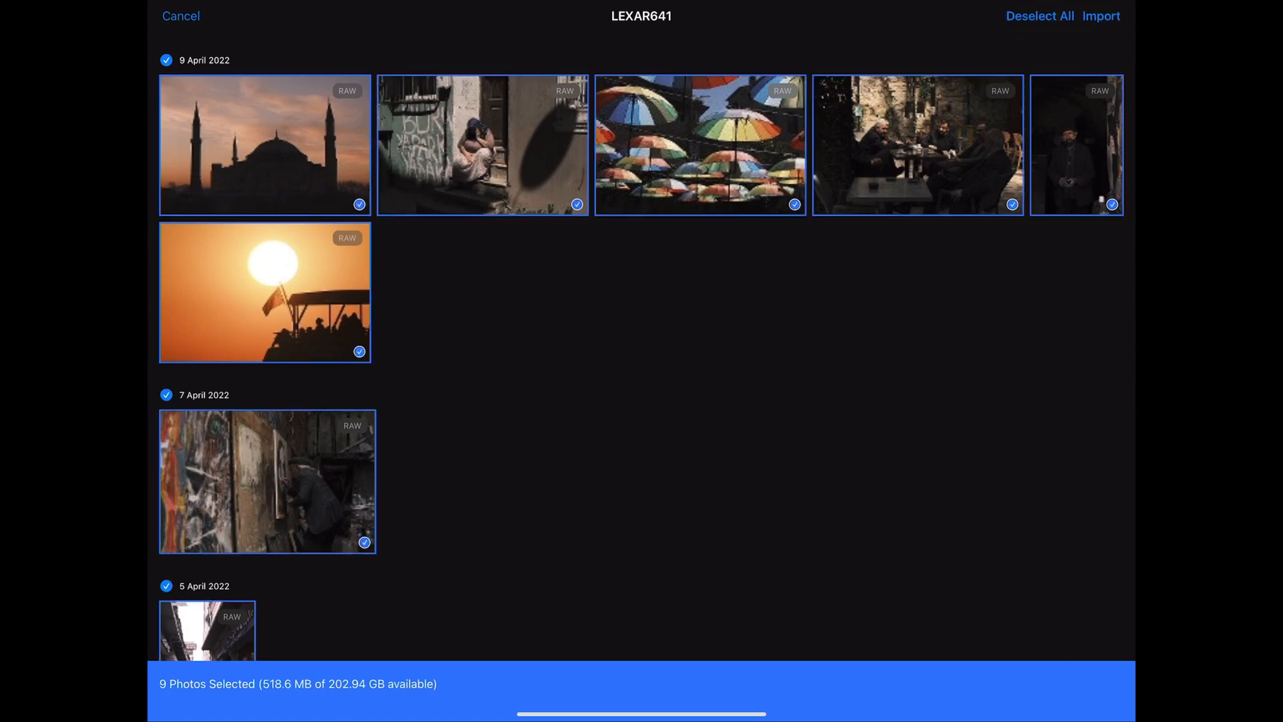
click(1102, 15)
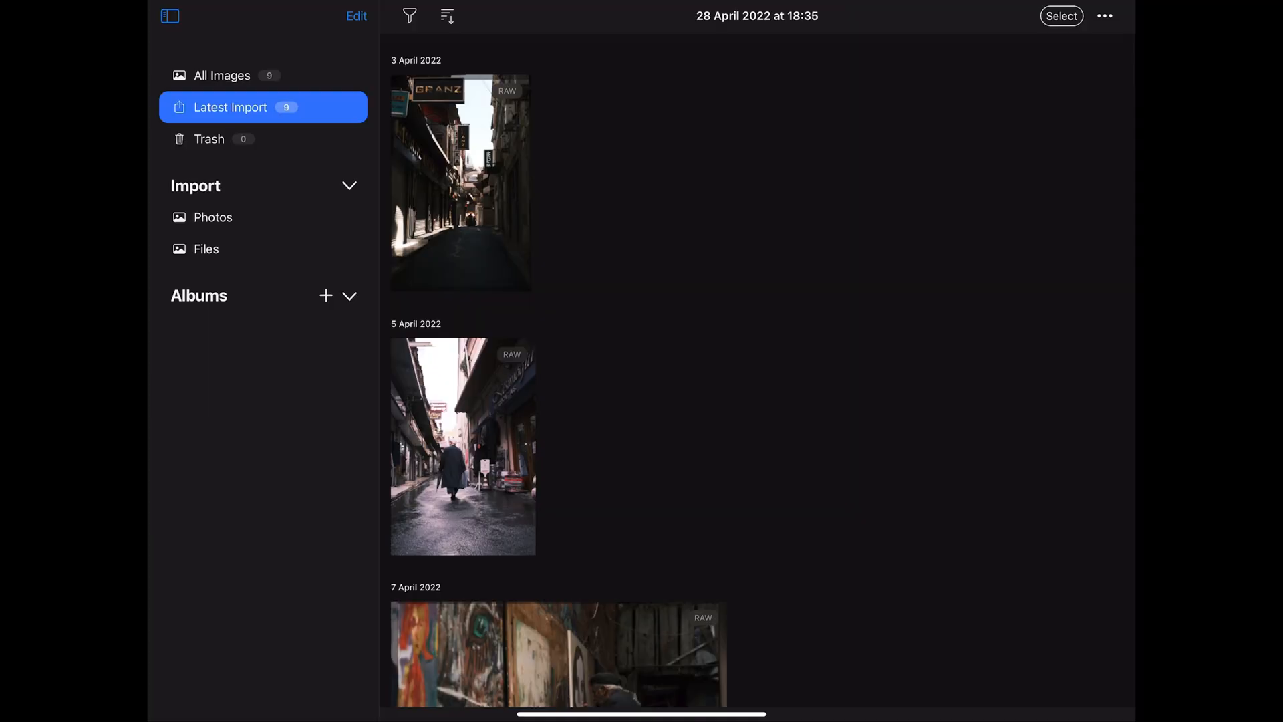
- Create a new album named 'Istanbul'
click(325, 296)
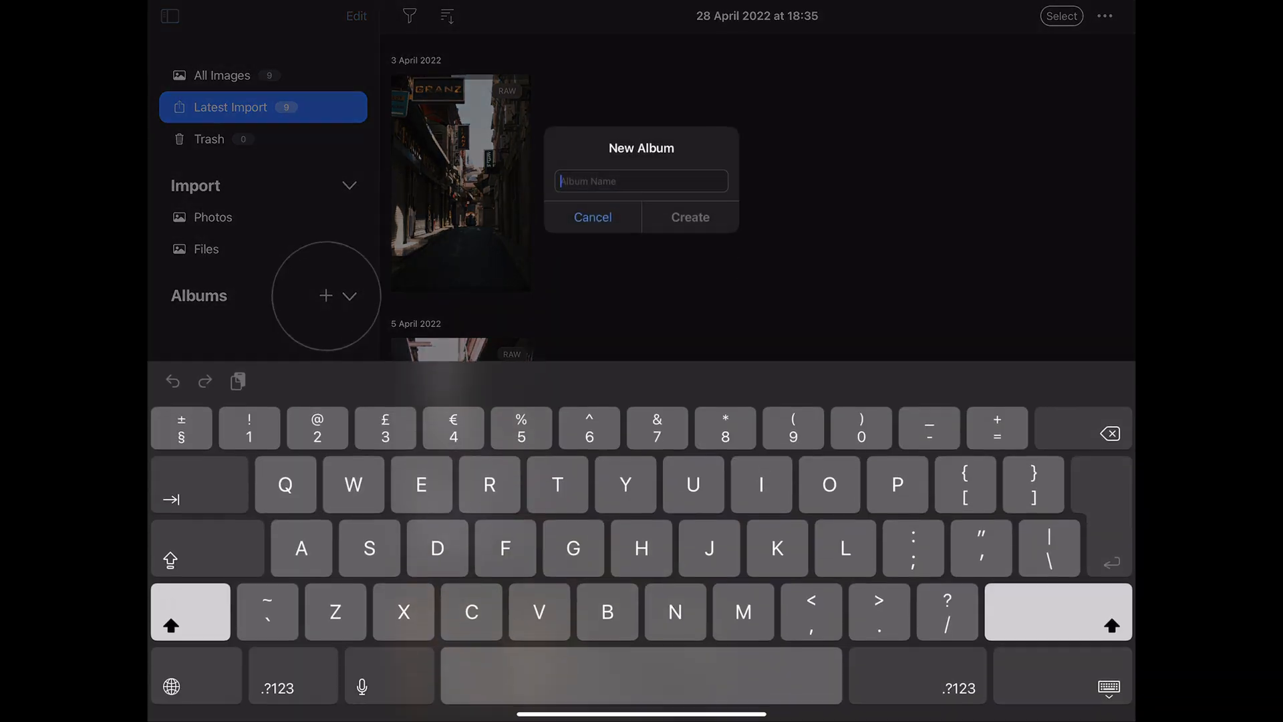
text(Istanbul)
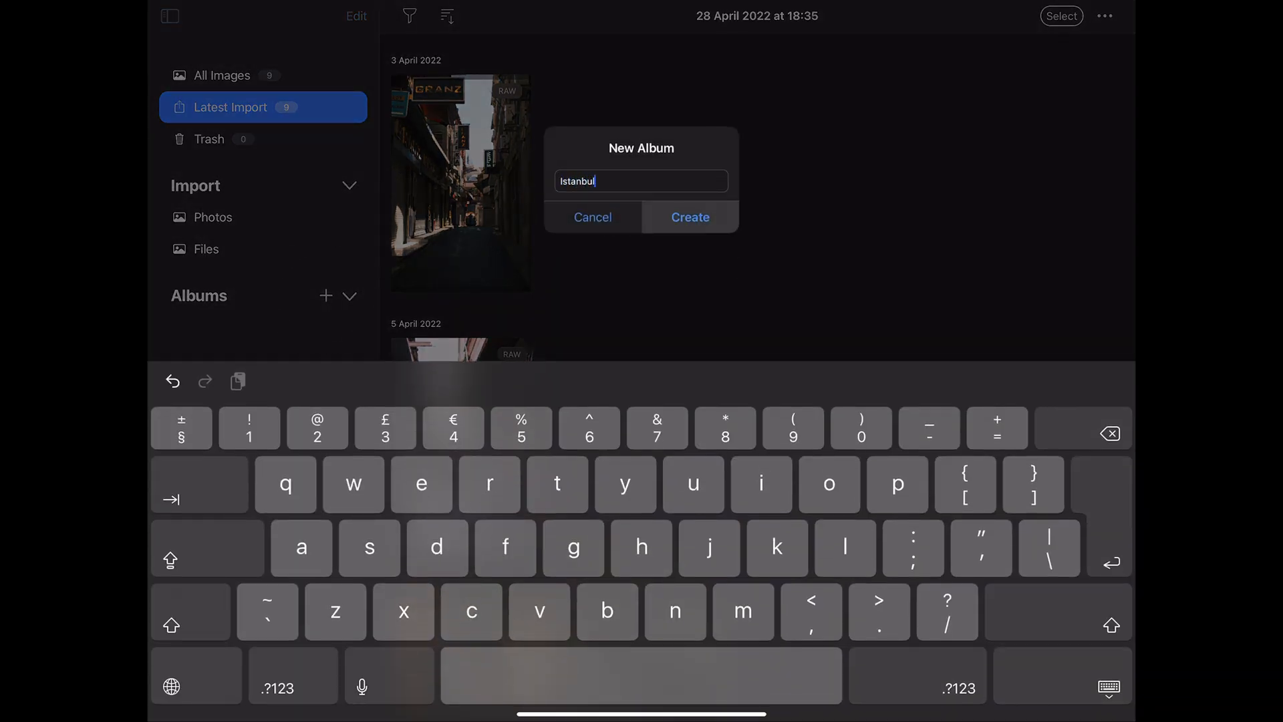
click(689, 217)
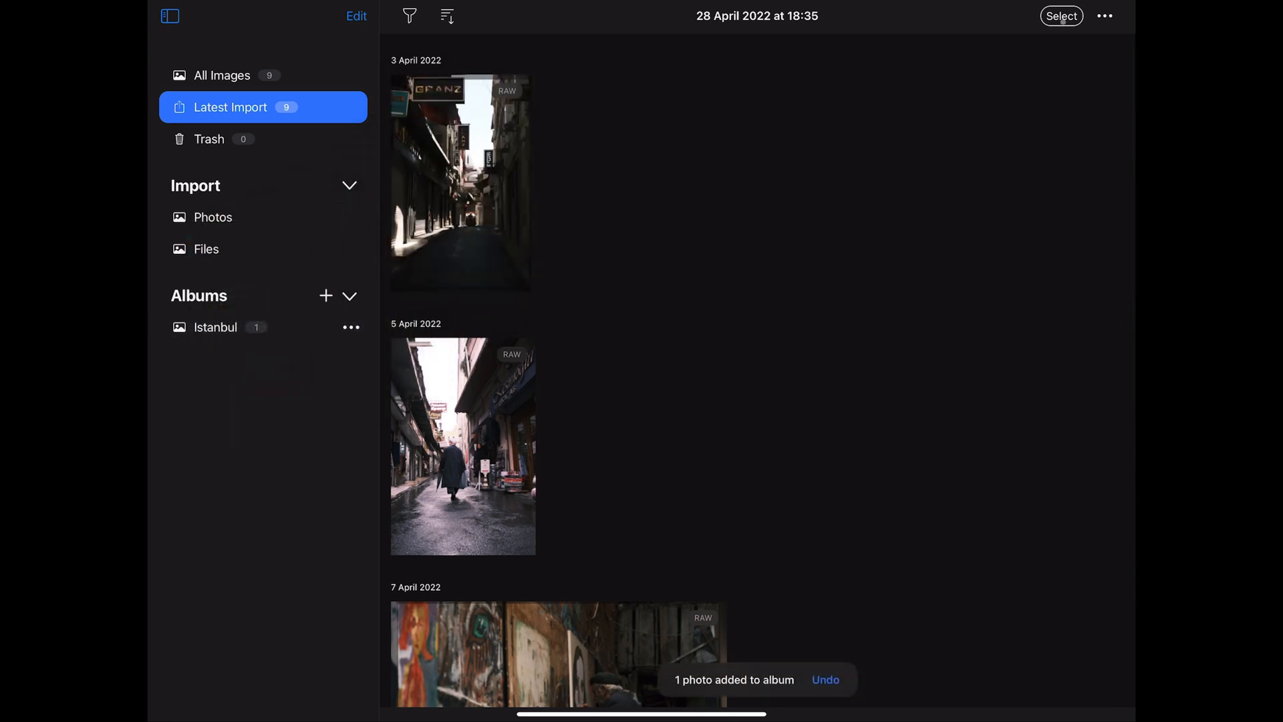
- Add all the imported photos to the Istanbul album
click(1062, 15)
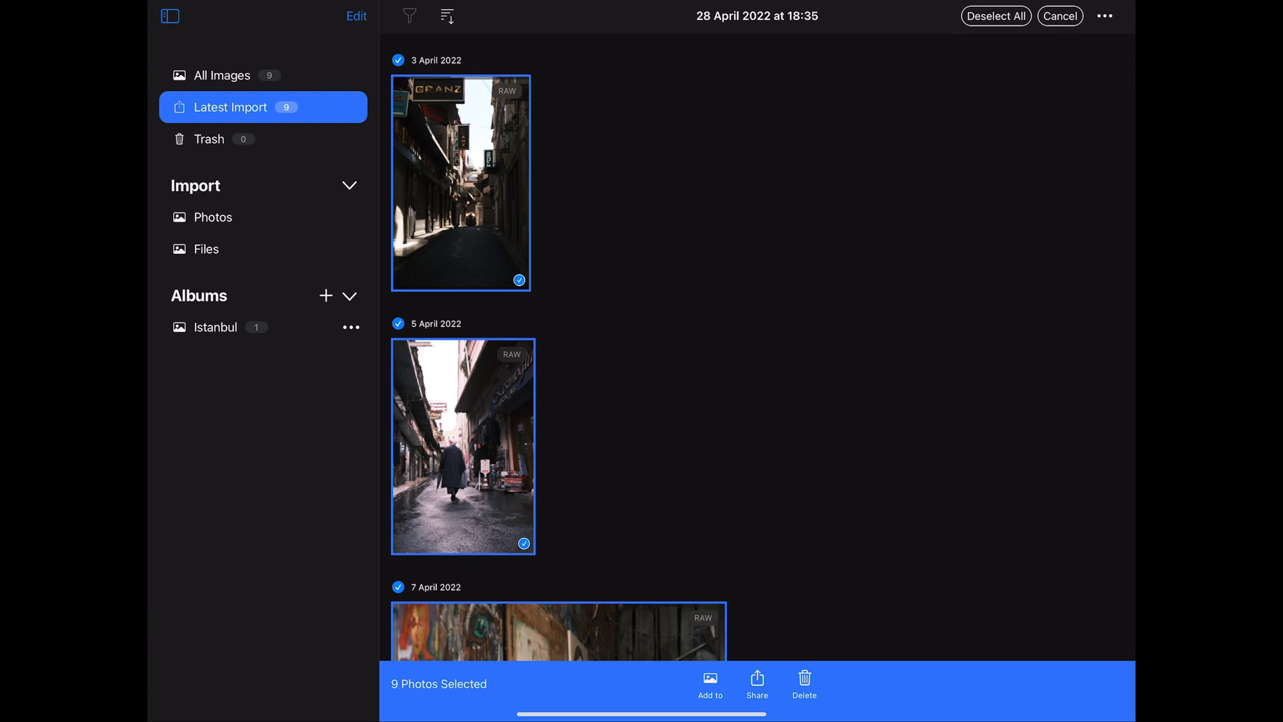
click(709, 685)
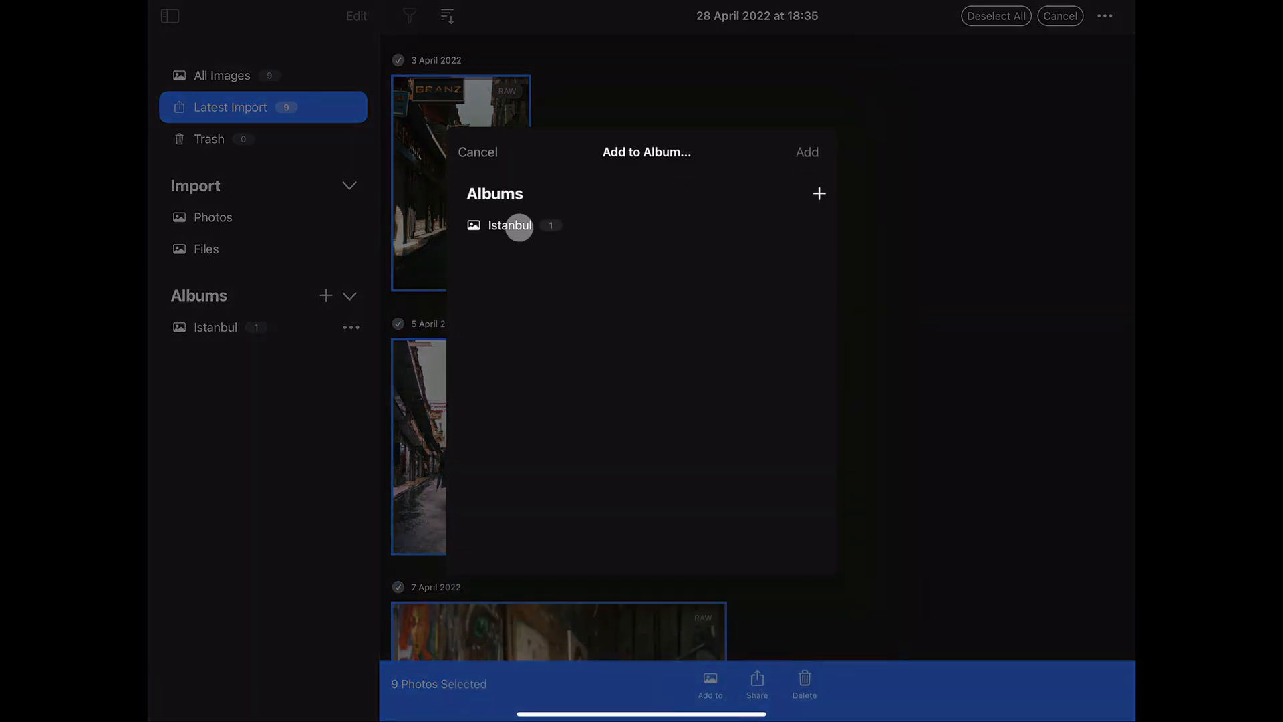
click(507, 225)
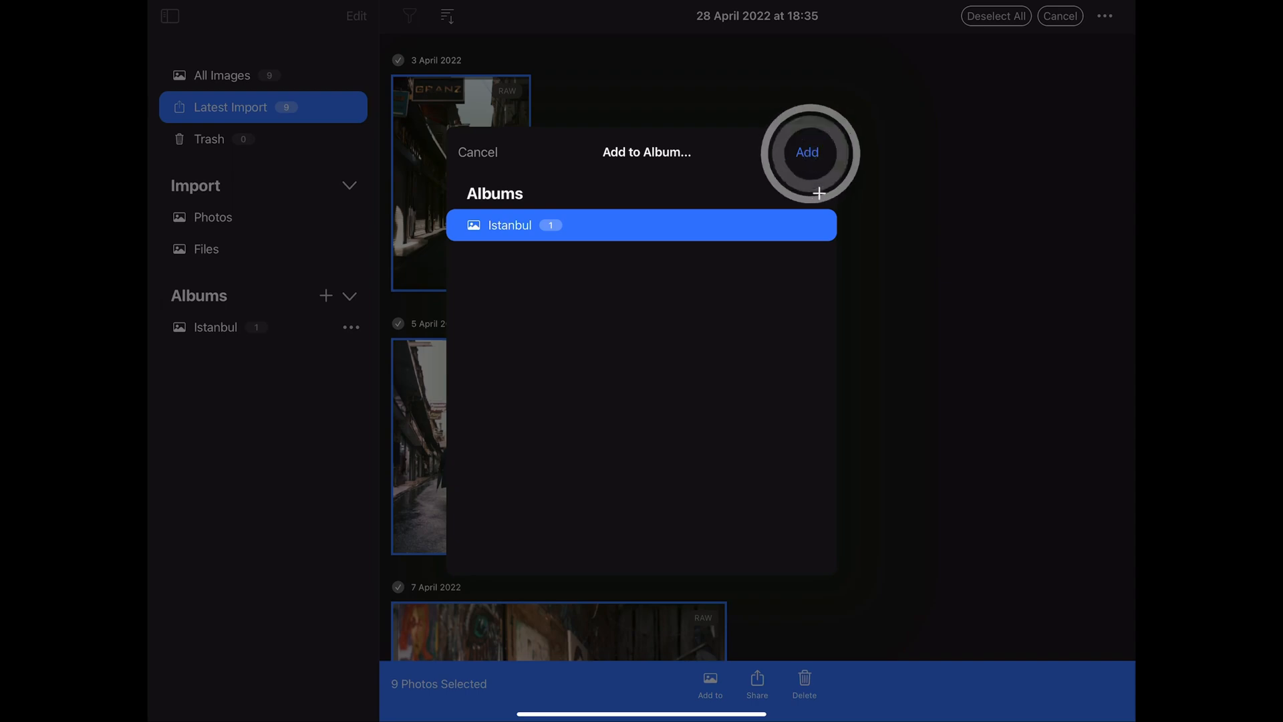
click(806, 152)
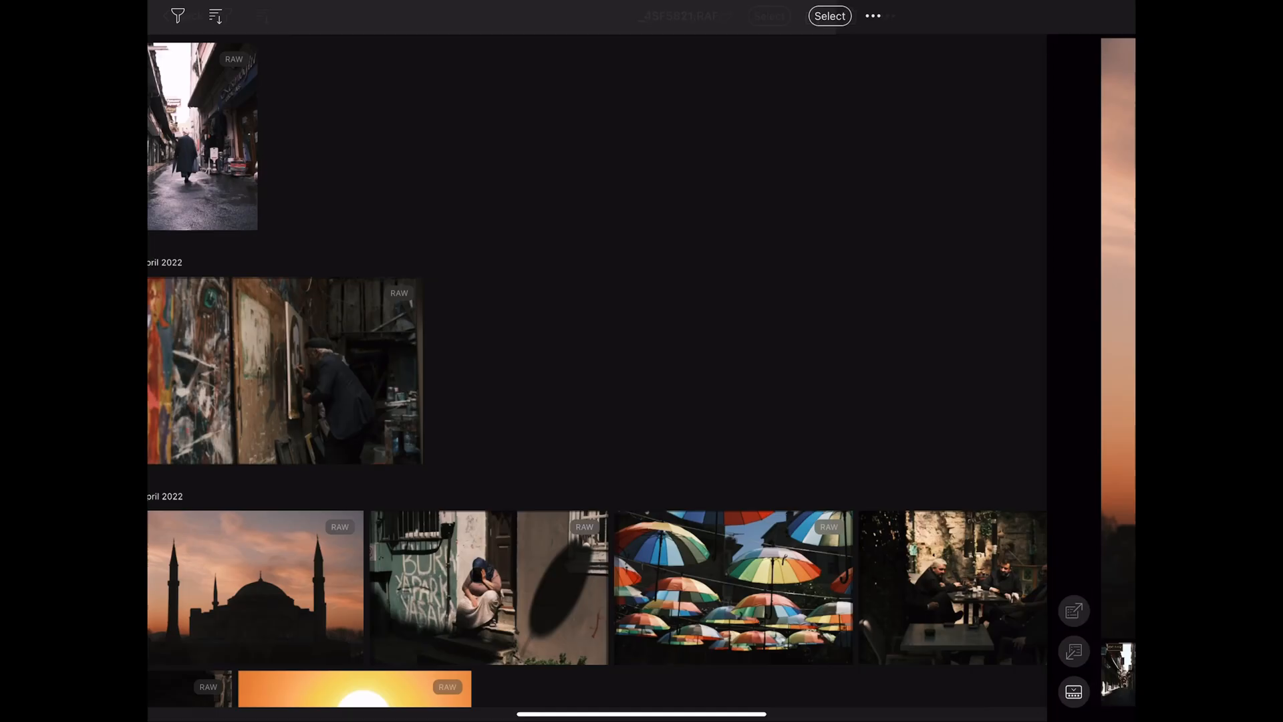
- Open the mosque sunset photo _4SF5821.RAF and collapse the IQ Styles group in Styles
double_click(255, 587)
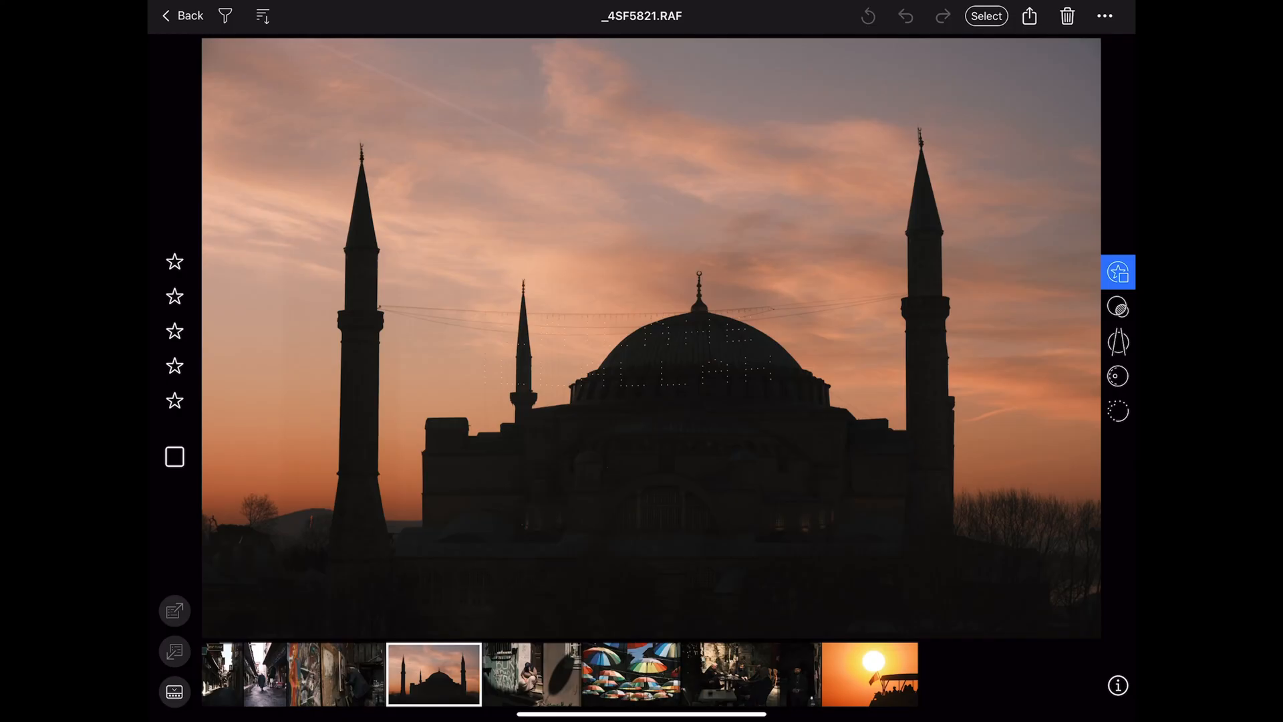
click(1119, 307)
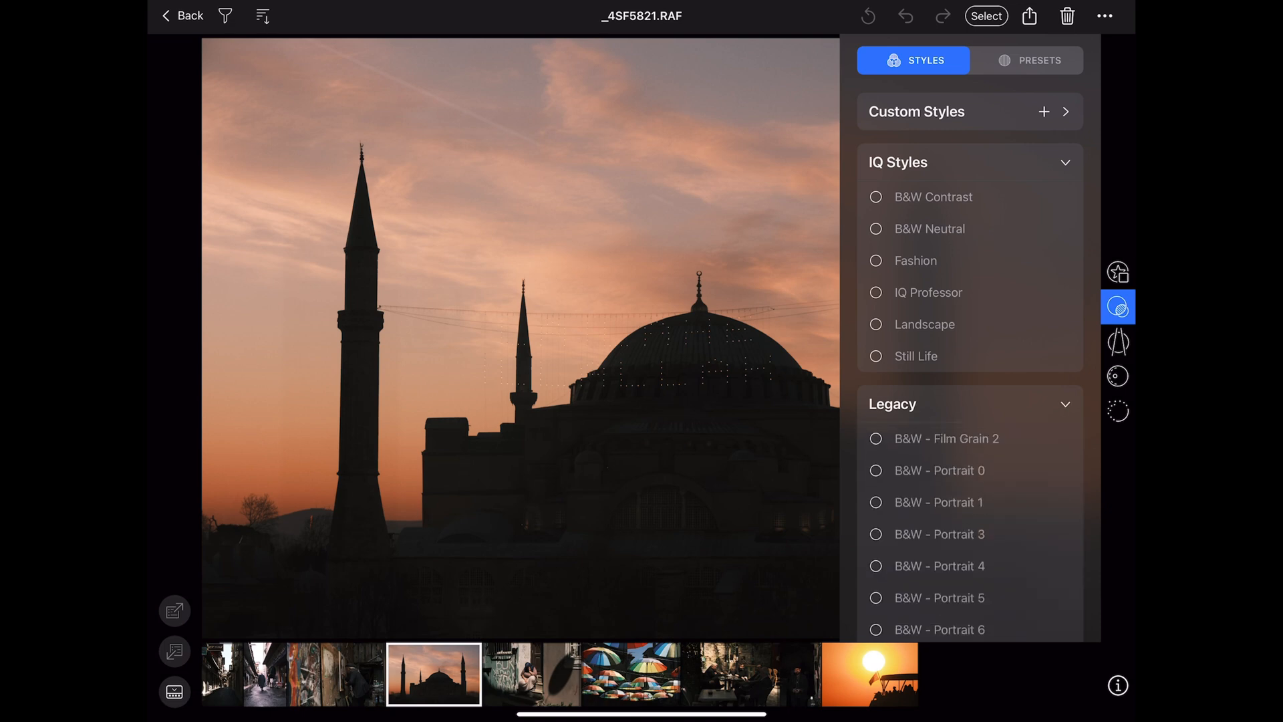
click(1067, 162)
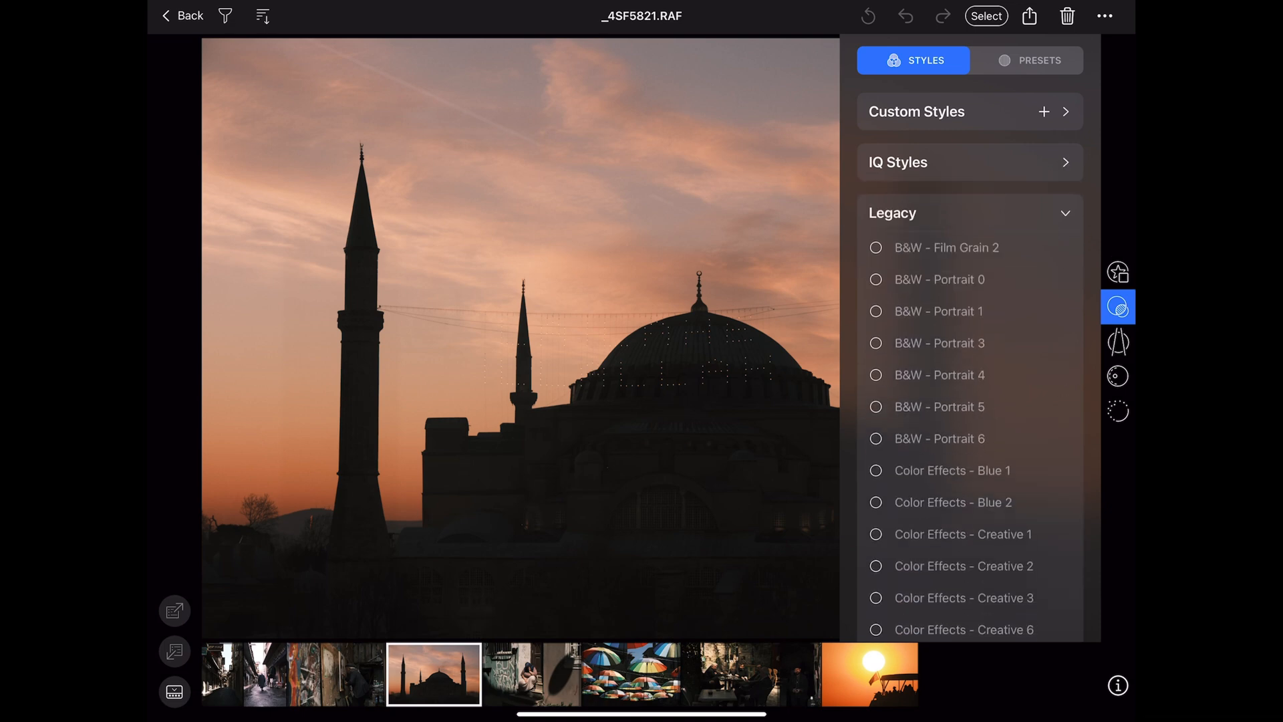
click(1028, 60)
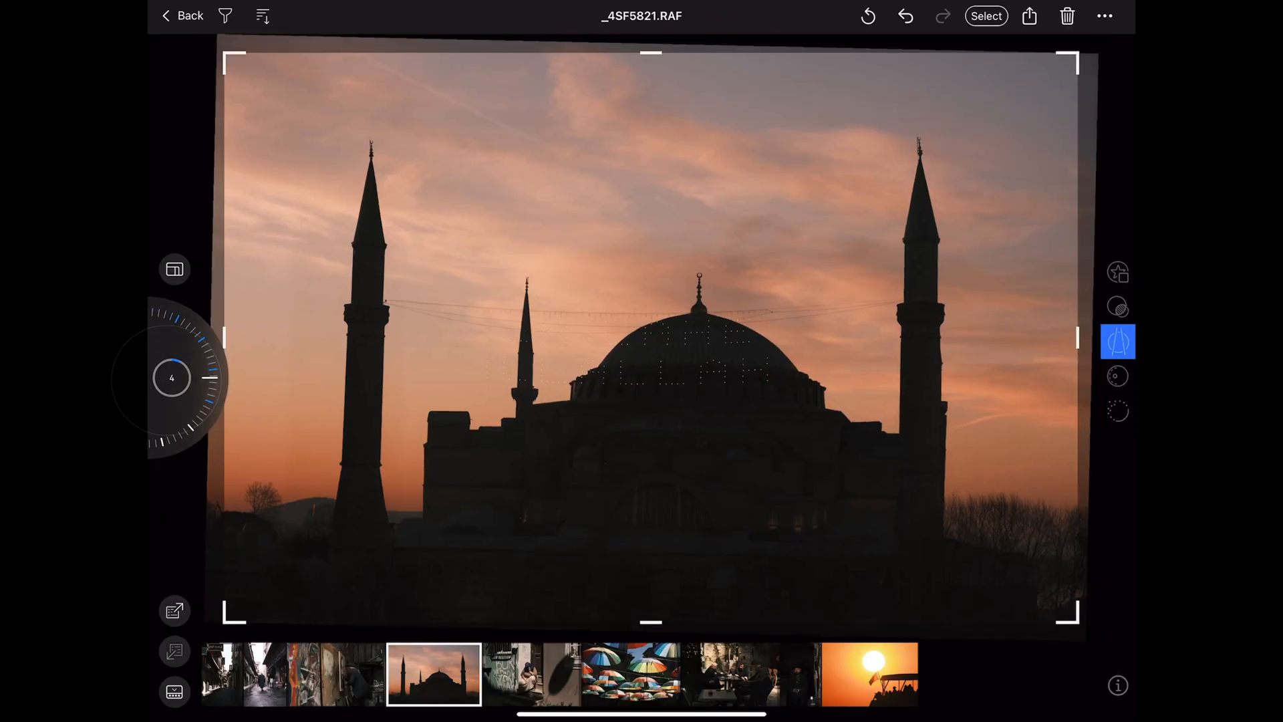
- Rotate the mosque photo back to level and crop it to 16x9
drag(197, 352, 176, 385)
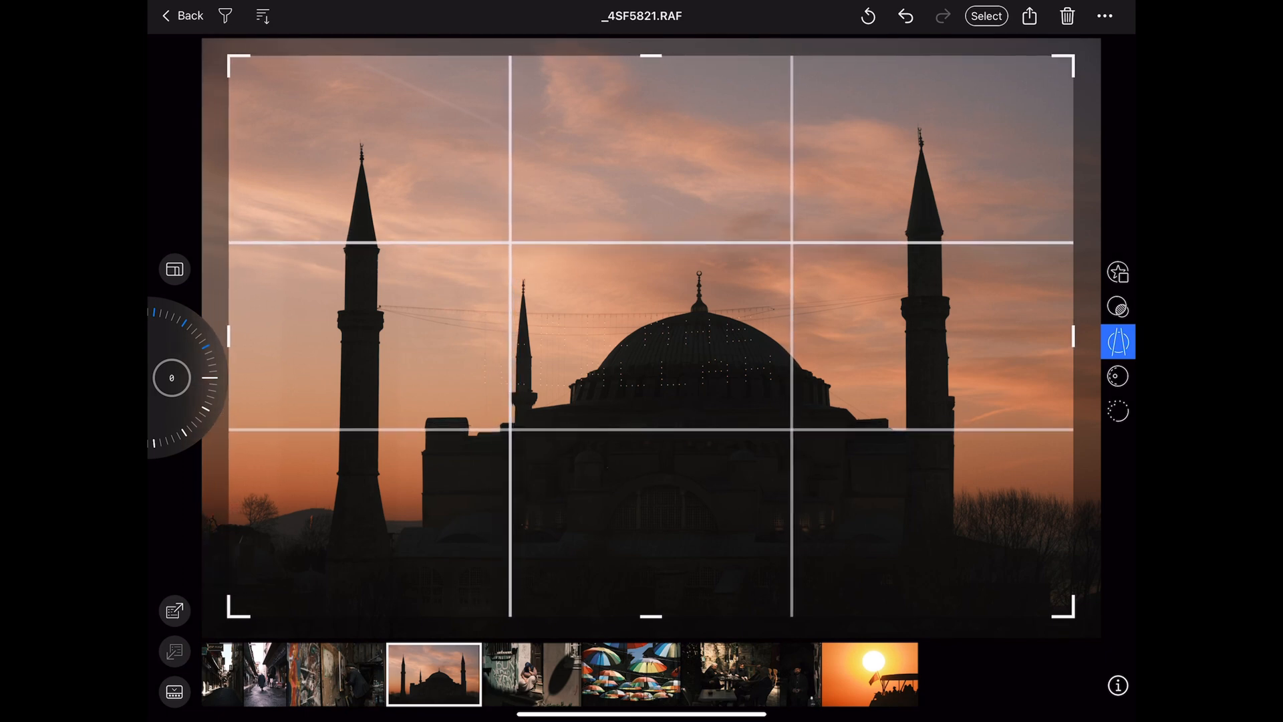
click(174, 269)
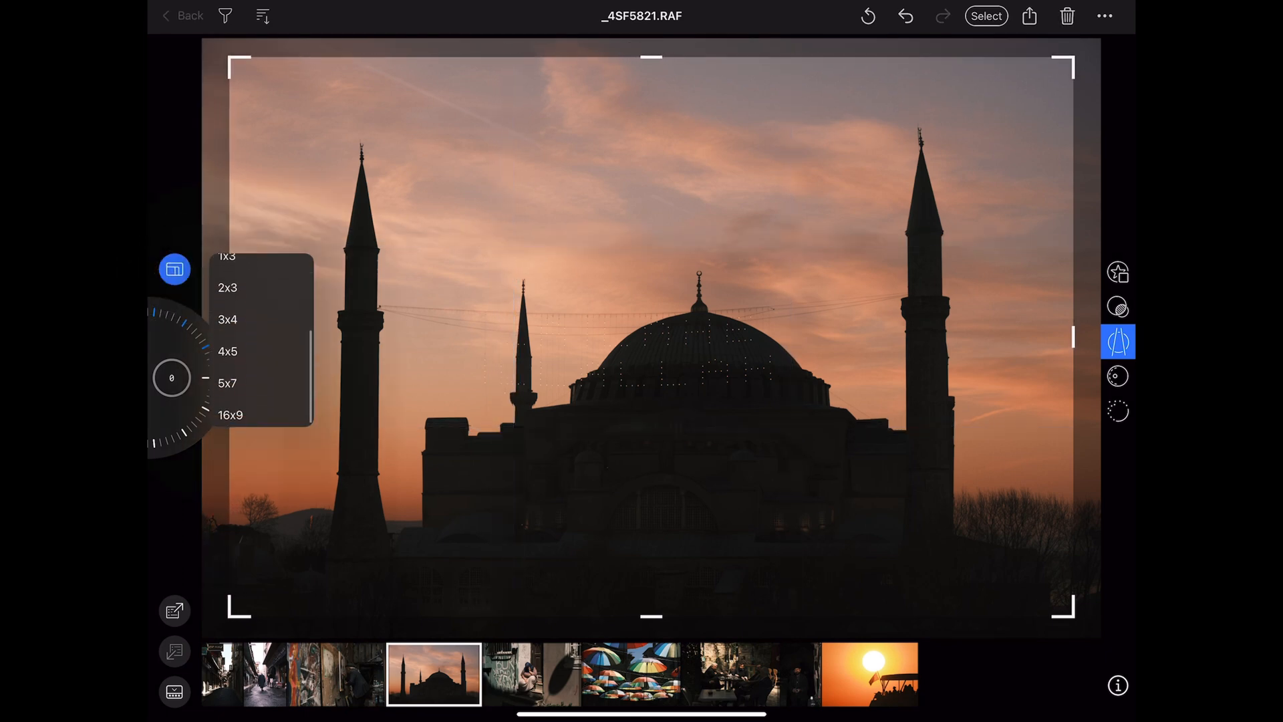
click(232, 414)
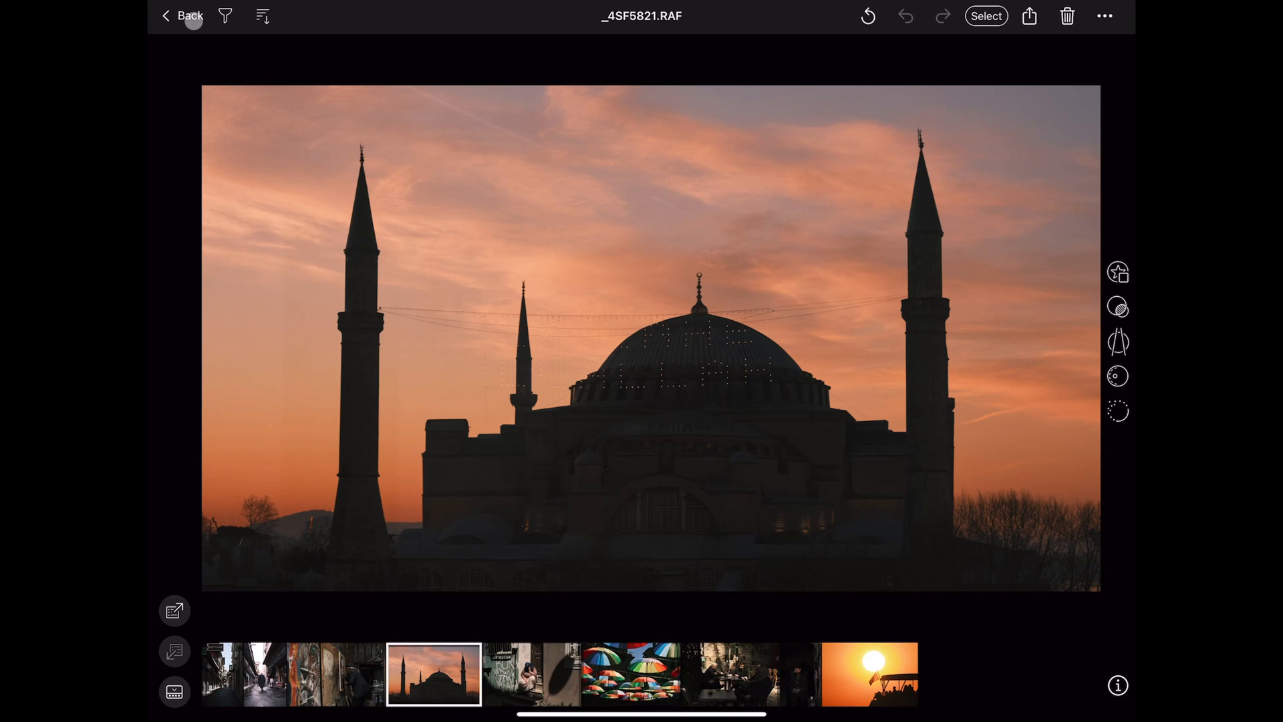
- Collapse the White Balance panel with Kelvin at 5831 and tint at −1.2
click(182, 15)
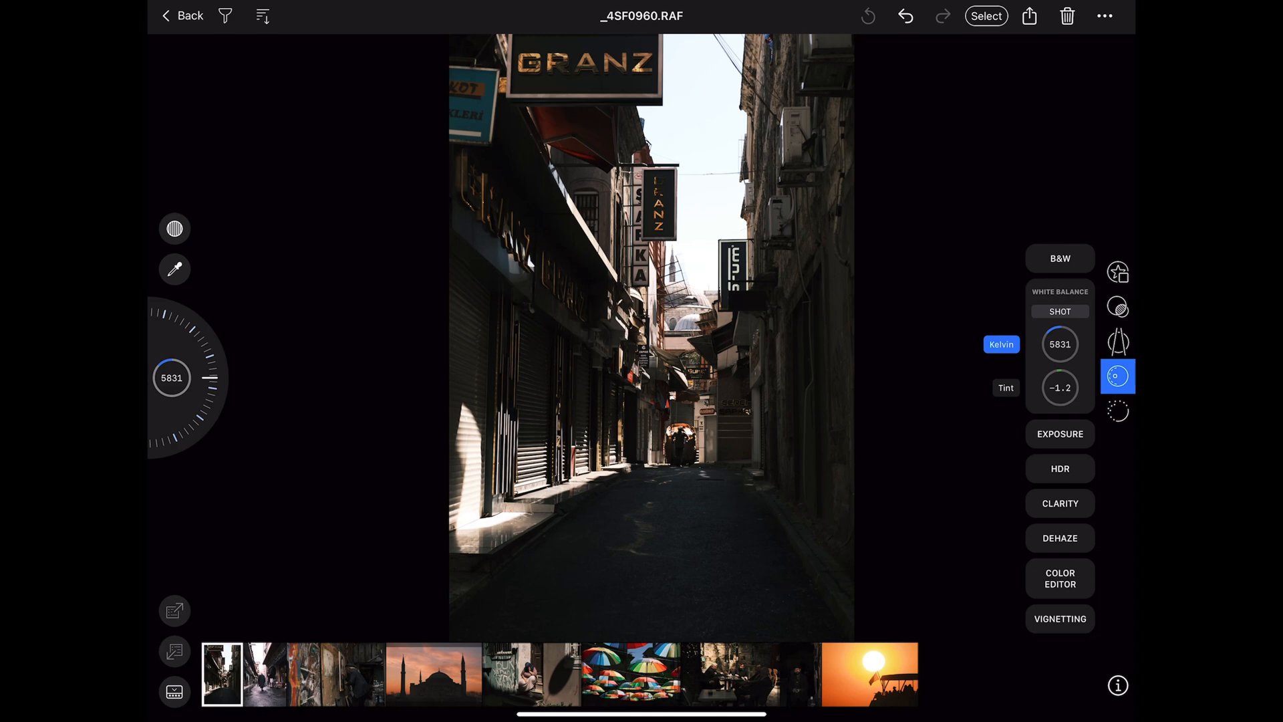
click(1118, 376)
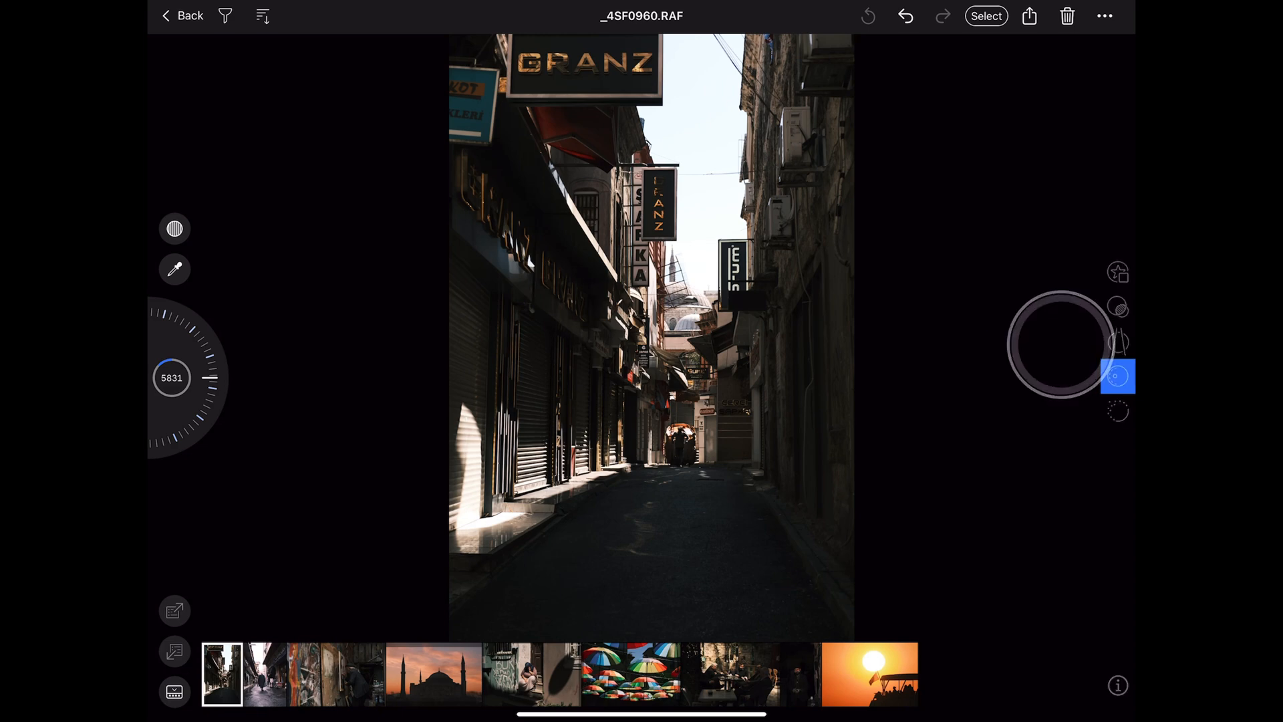
click(1116, 376)
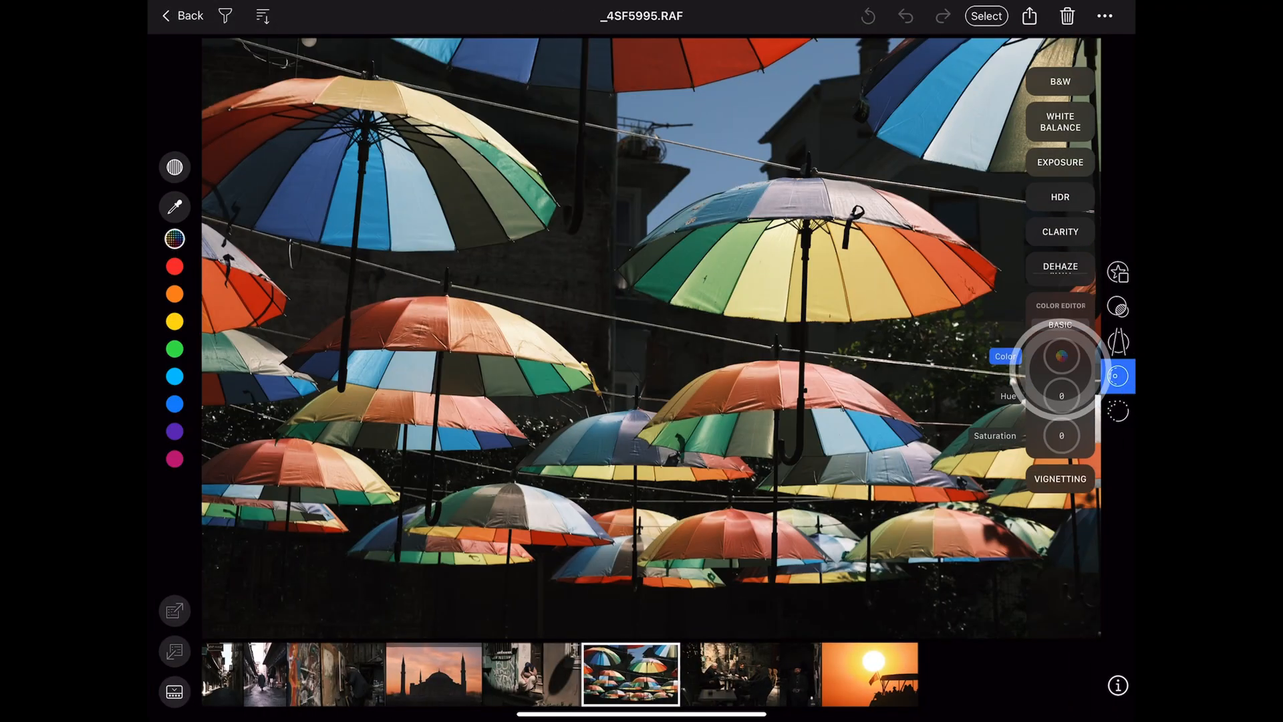
- Raise the umbrella photo's orange saturation to 39.3, then select red to adjust
click(175, 206)
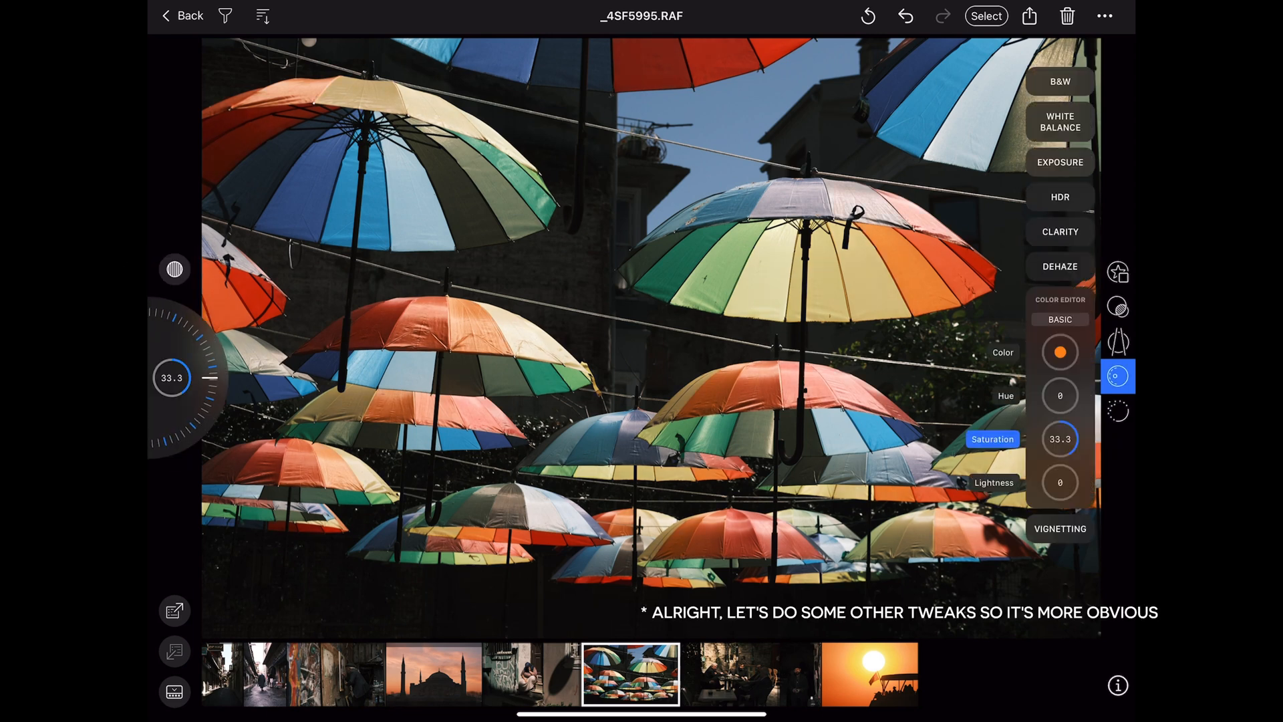
drag(172, 377, 189, 361)
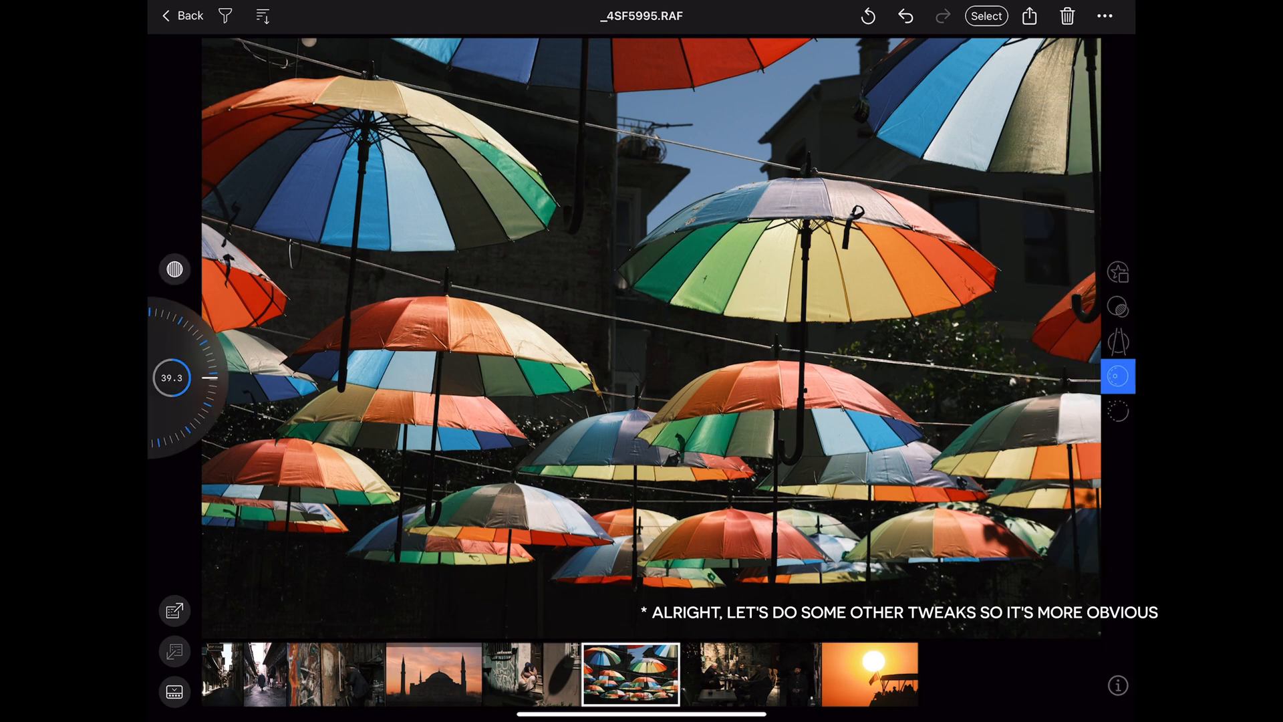
click(1117, 376)
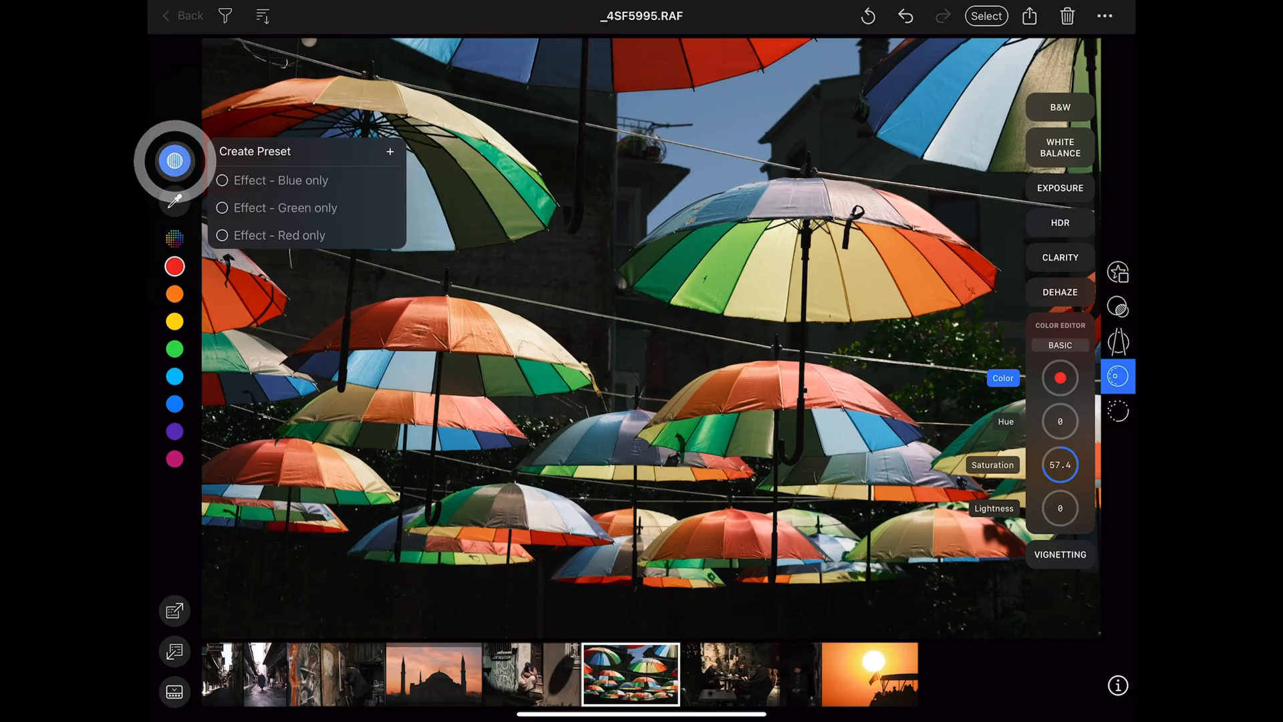
- Save the colour editor settings as a new preset named 'Less y'
click(389, 152)
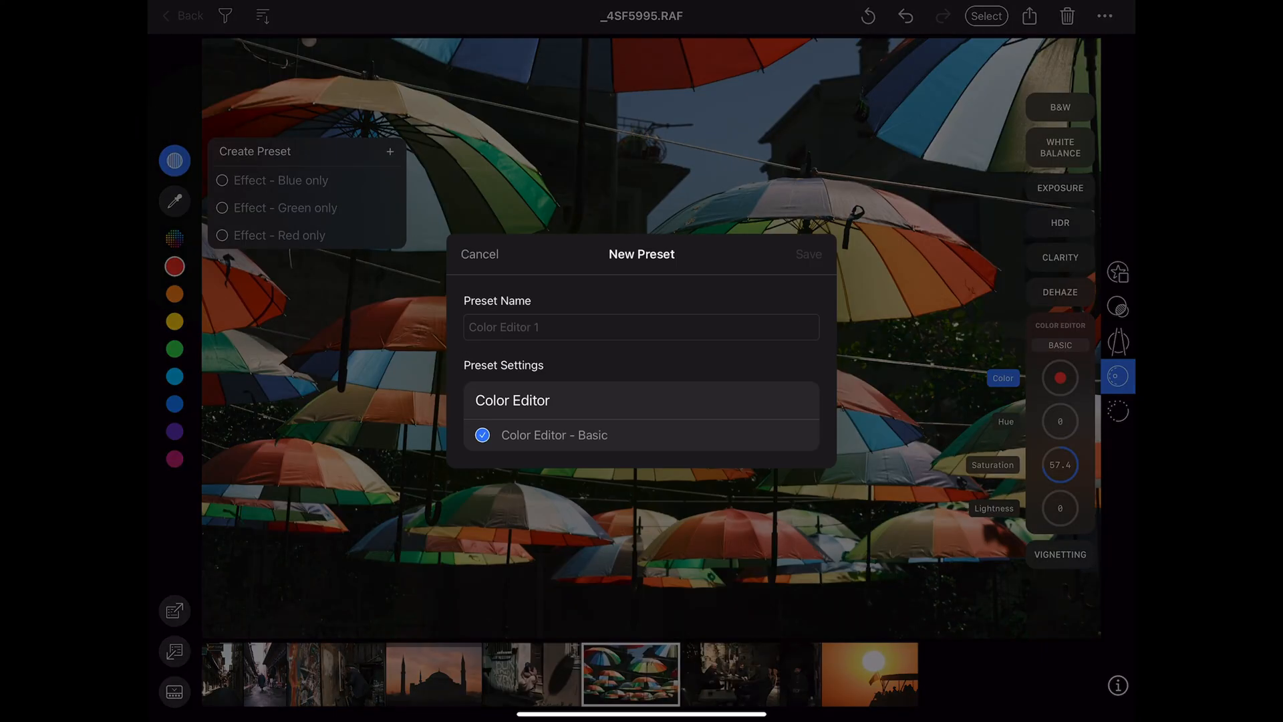
text(Less yellow, pump the res)
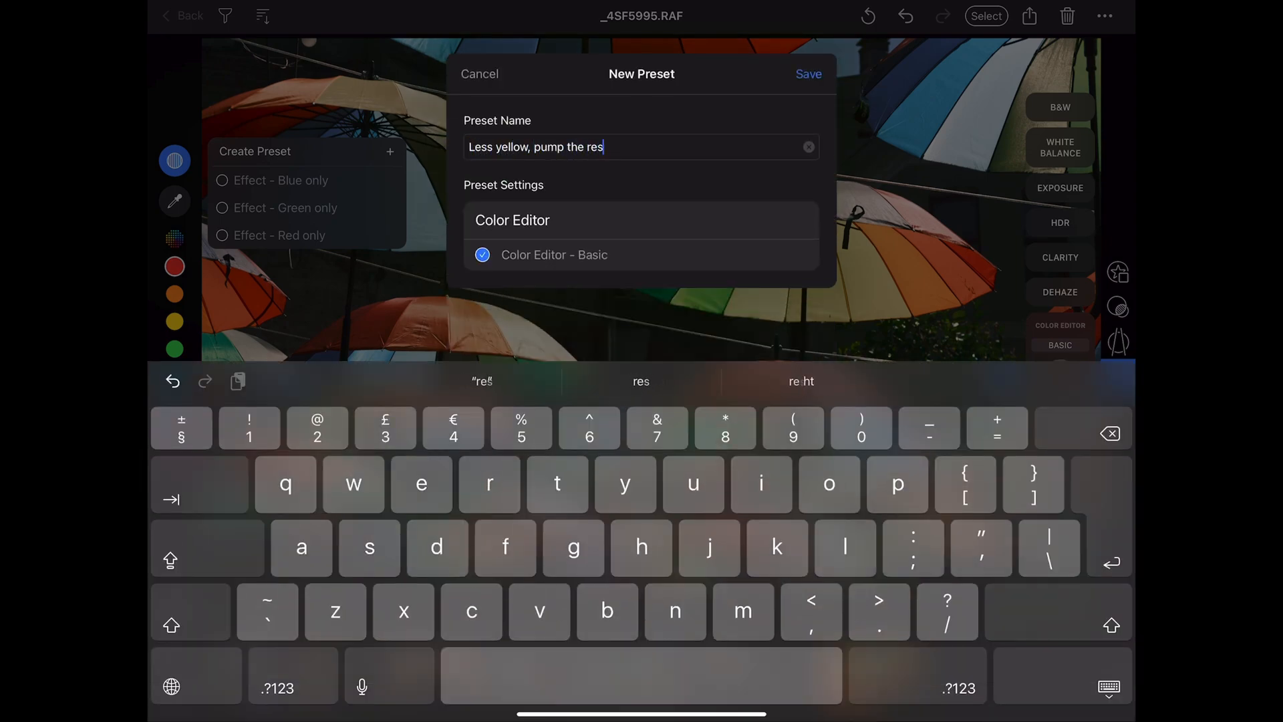
click(806, 73)
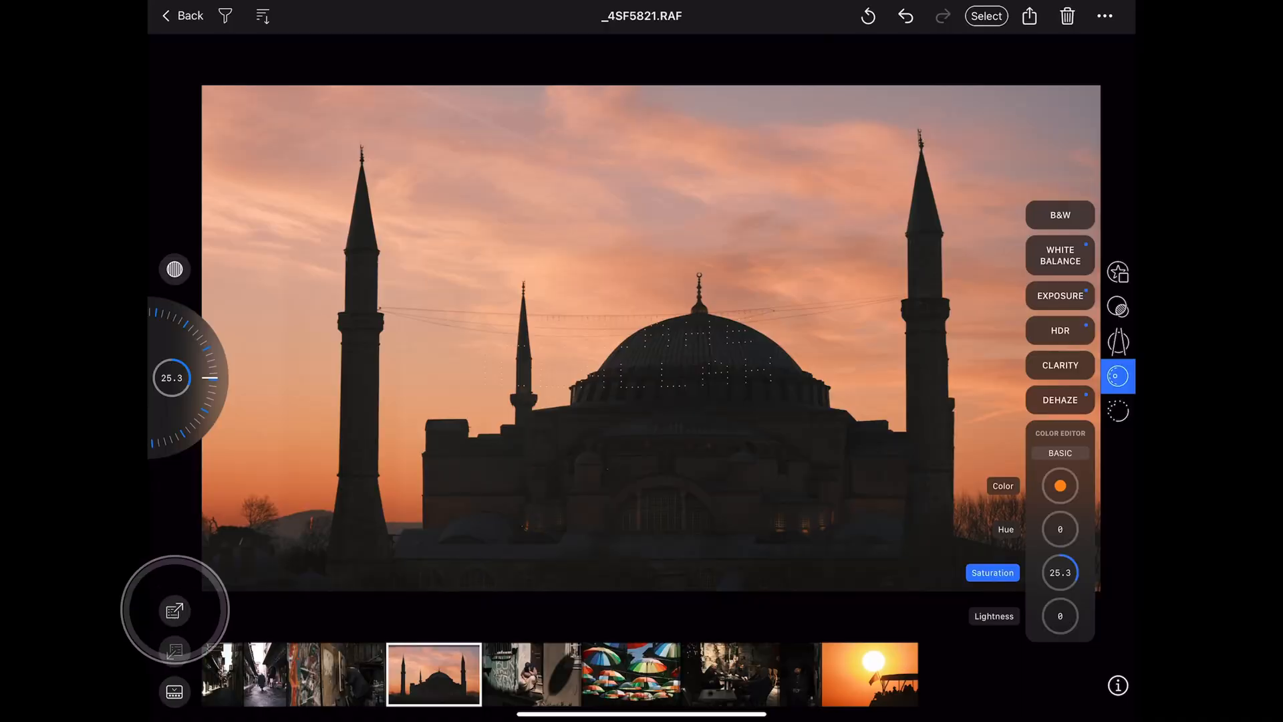
- Copy the mosque photo's adjustments and open the sun-and-boat photo
click(175, 610)
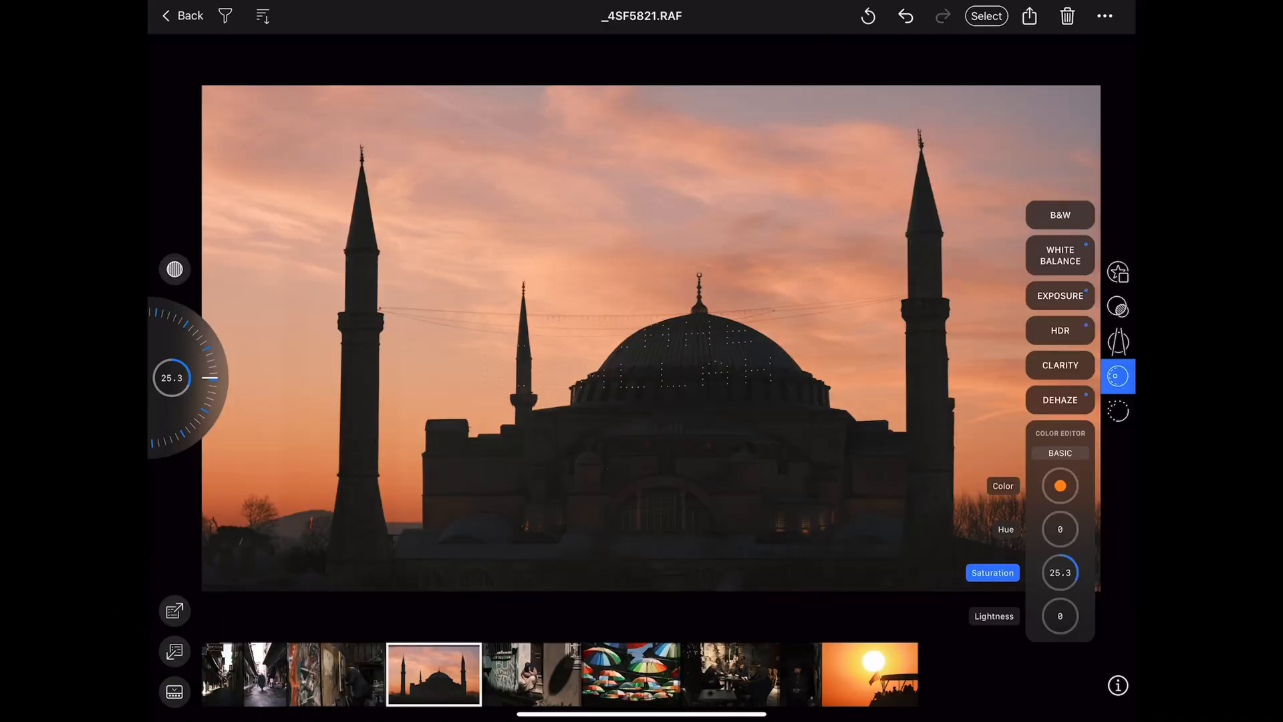
click(869, 673)
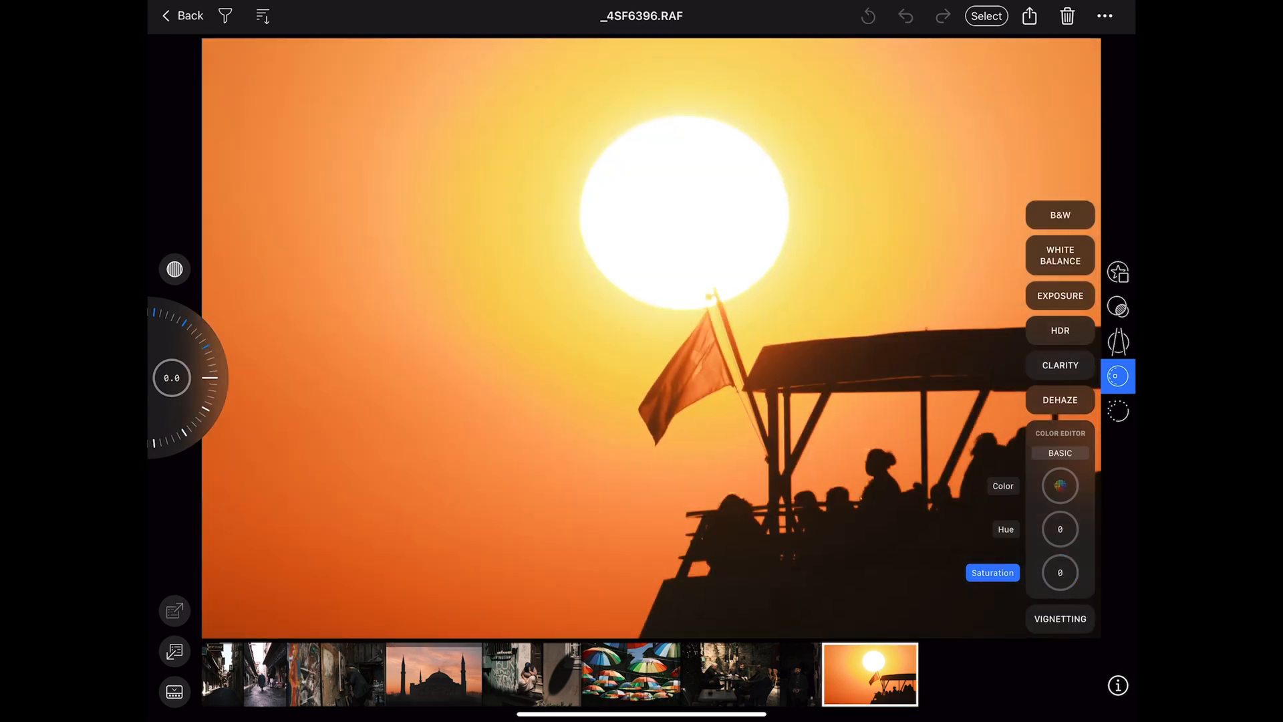
click(800, 673)
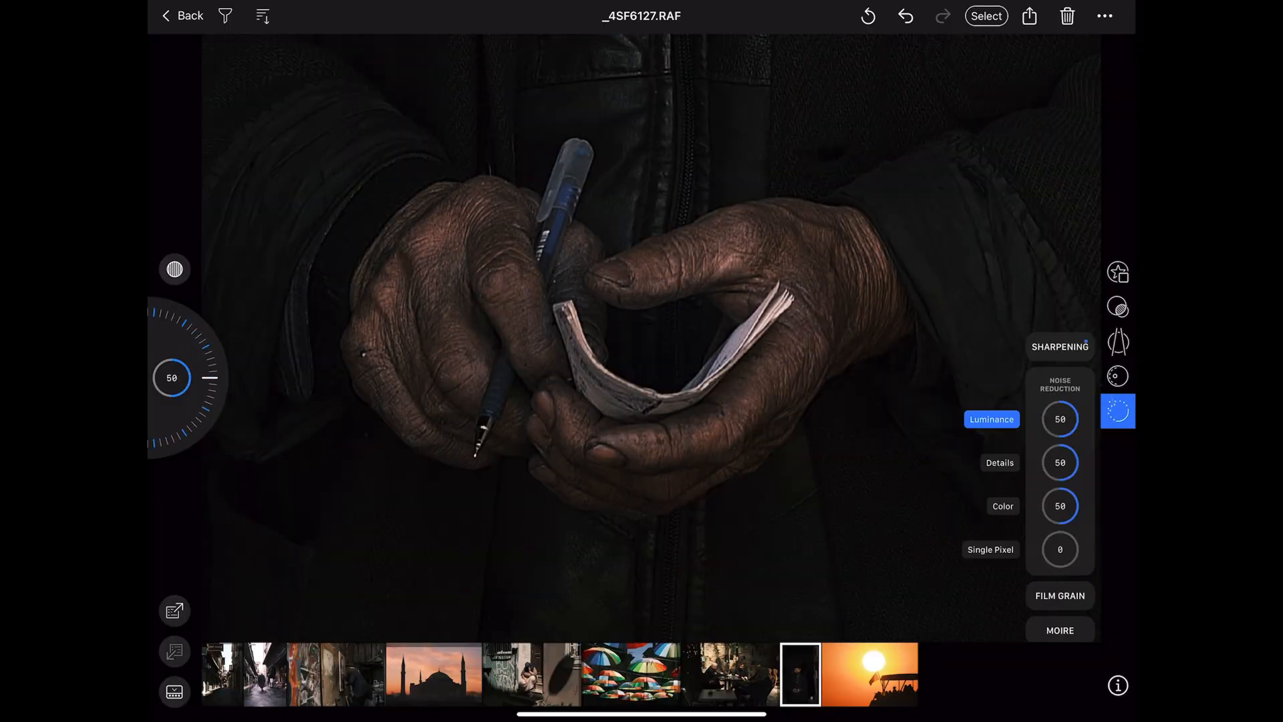
- Set noise reduction luminance, details and colour to 50 on the hands photo
click(1060, 595)
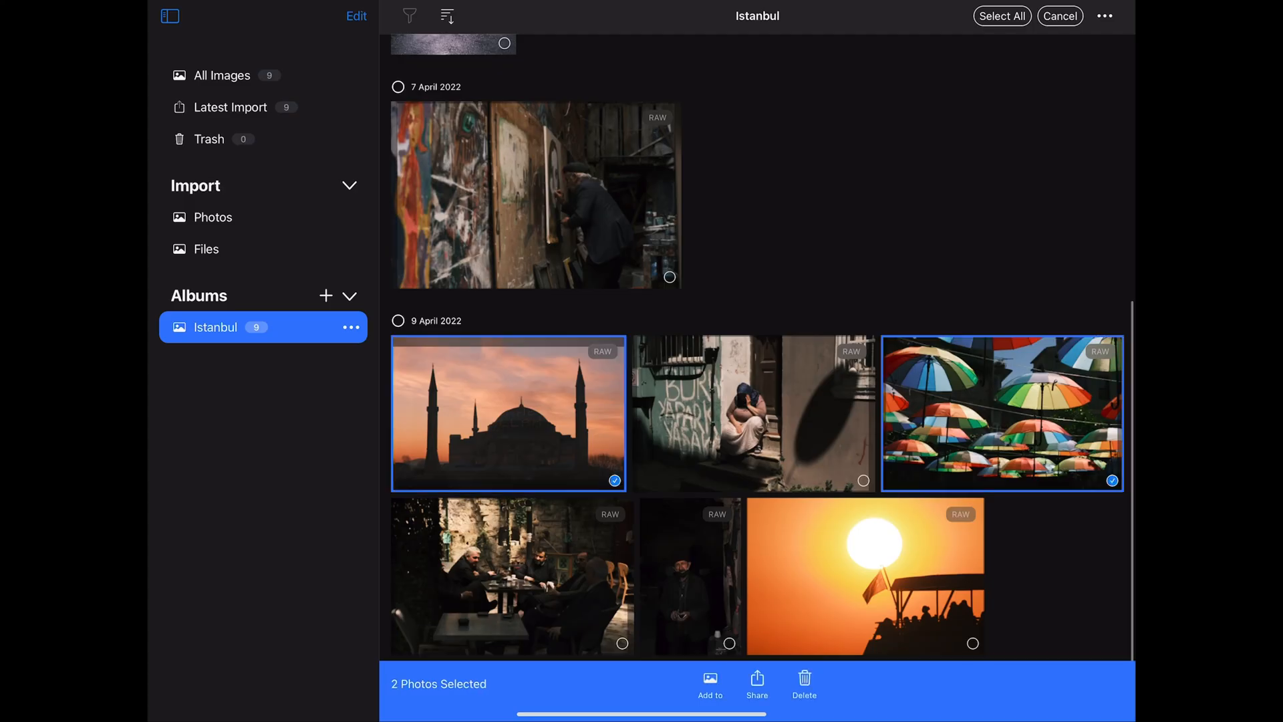
- Share three photos, trying Web and Instagram resolutions, then choose EIP (RAW + edits)
click(756, 683)
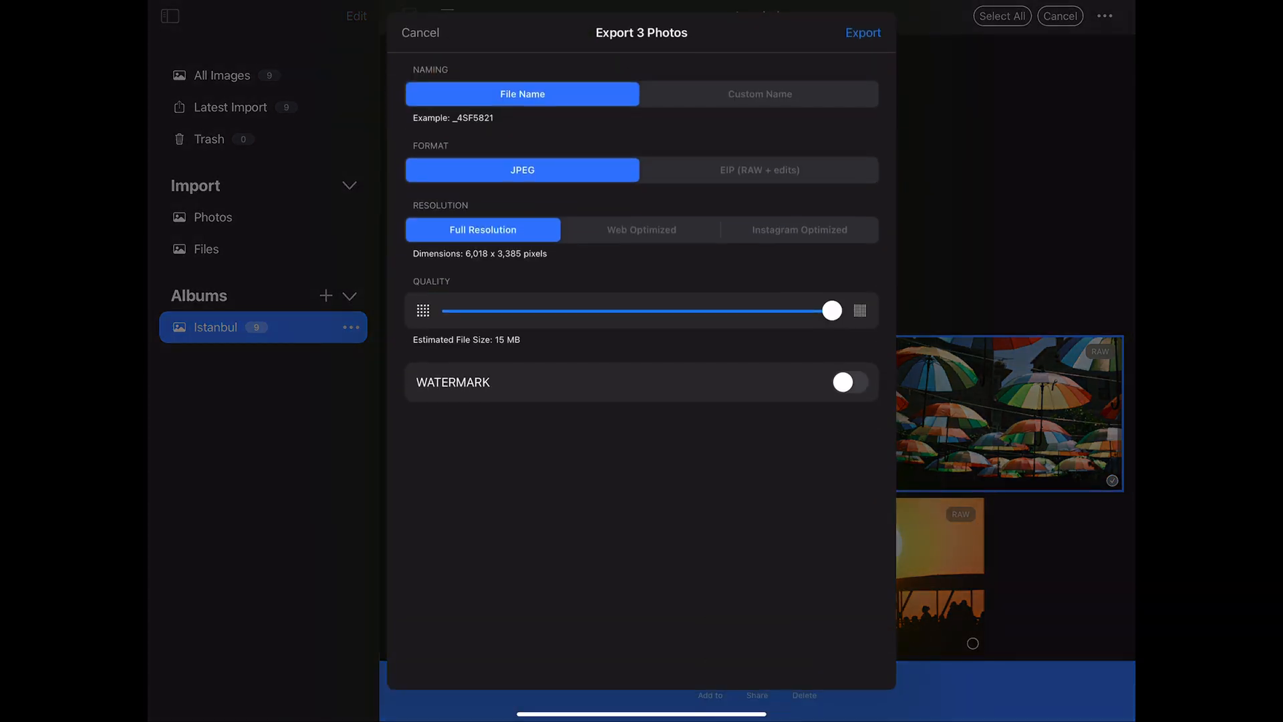
click(641, 229)
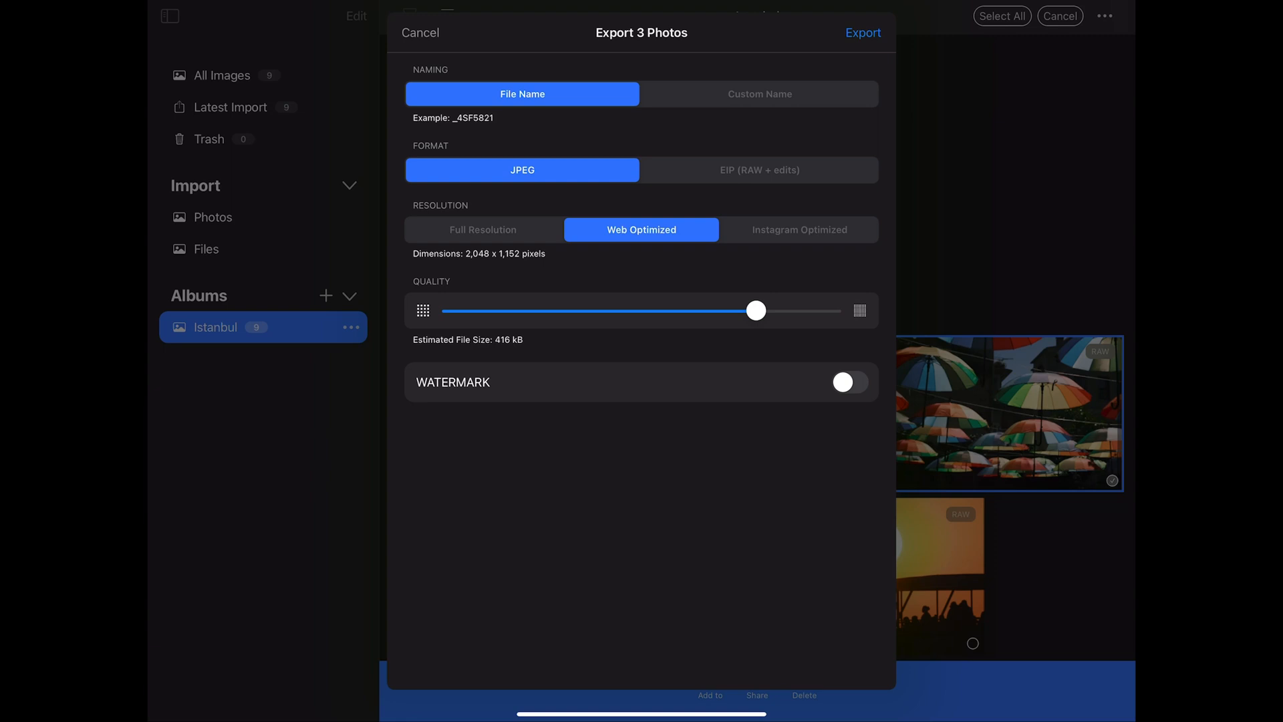
click(799, 229)
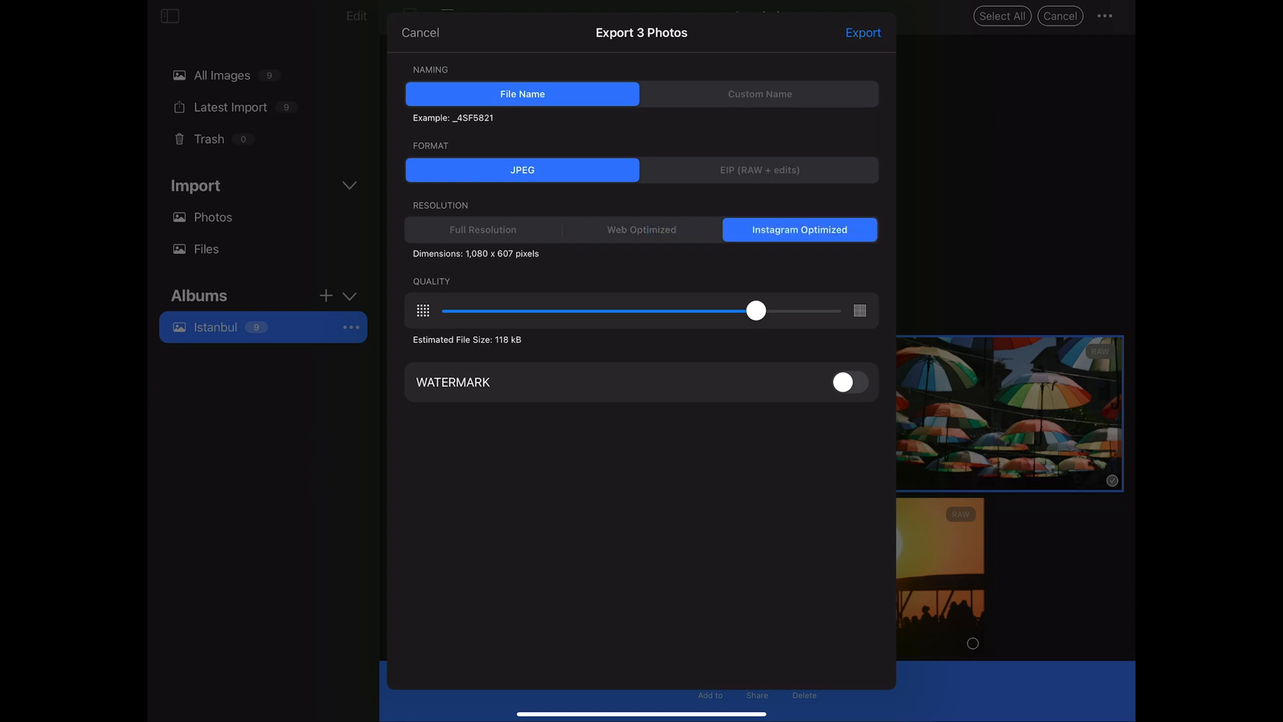
click(758, 169)
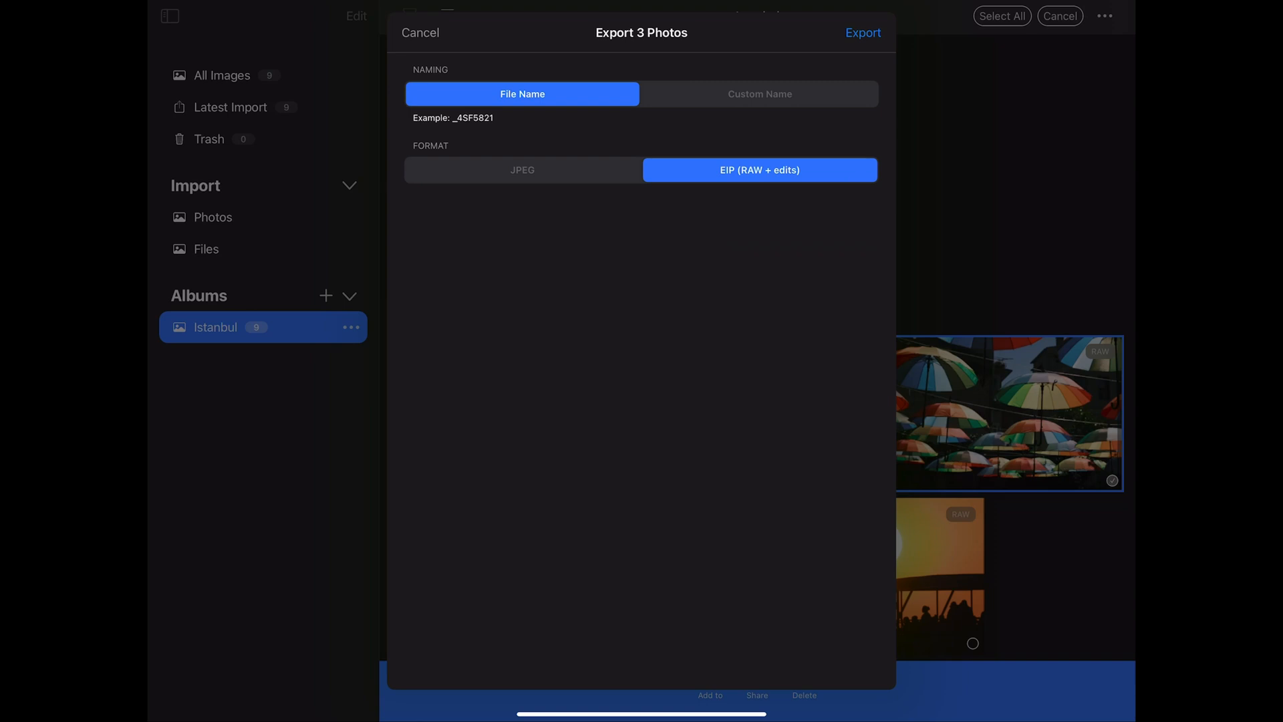